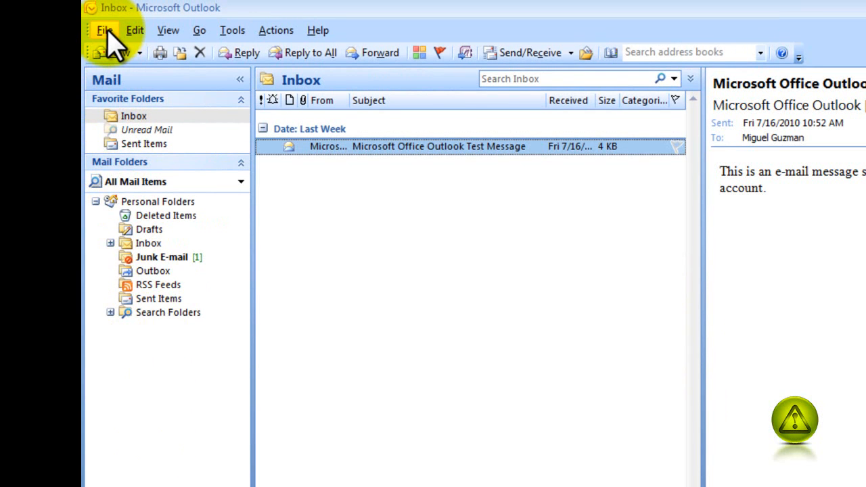
- Open Outlook's Data File Management settings to see where Outlook.pst is stored
click(104, 29)
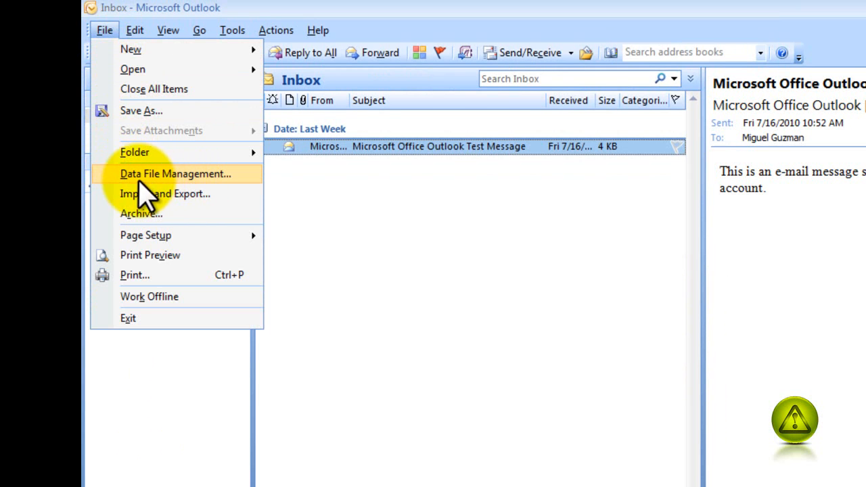
click(174, 174)
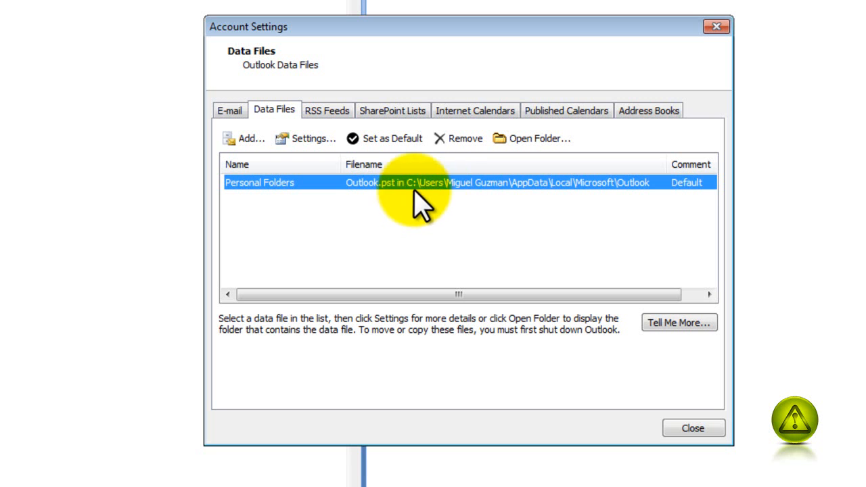
mouse_move(541, 203)
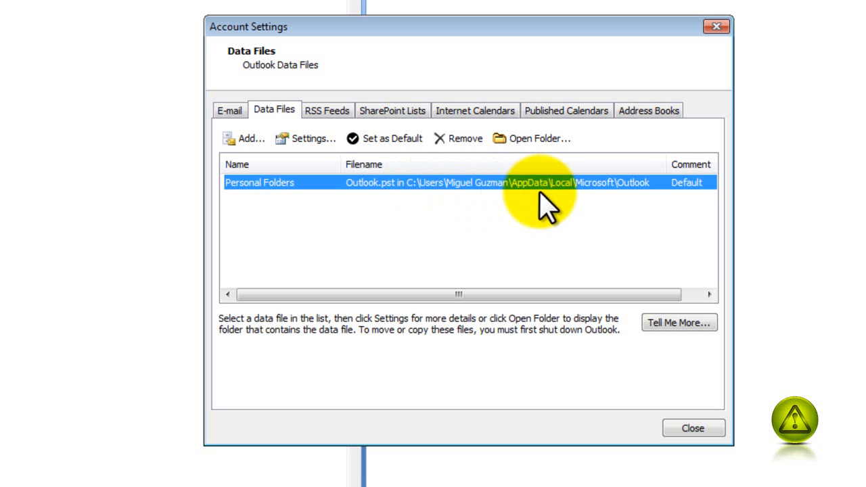
mouse_move(636, 210)
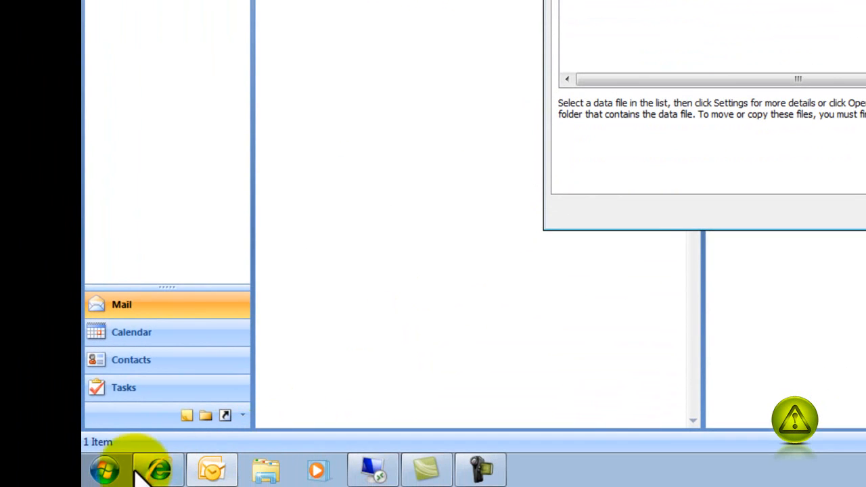
- Browse Computer, Local Disk (C:) and Users into the Miguel Guzman profile folder
click(104, 469)
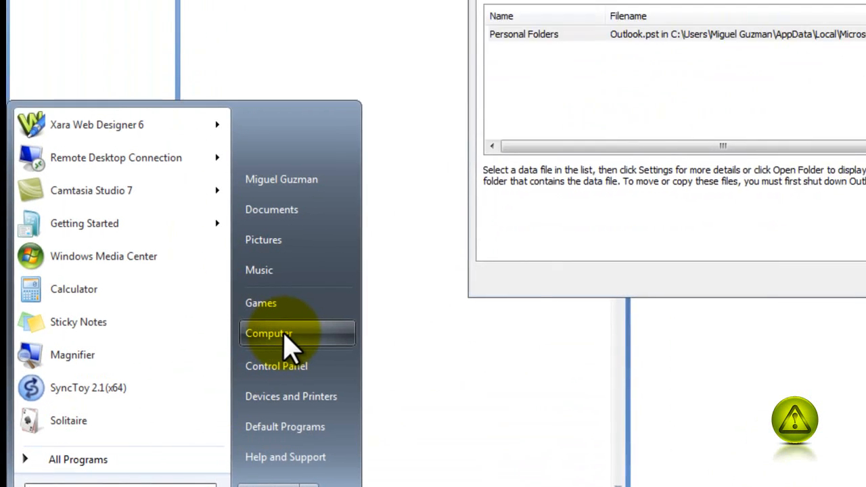
click(268, 333)
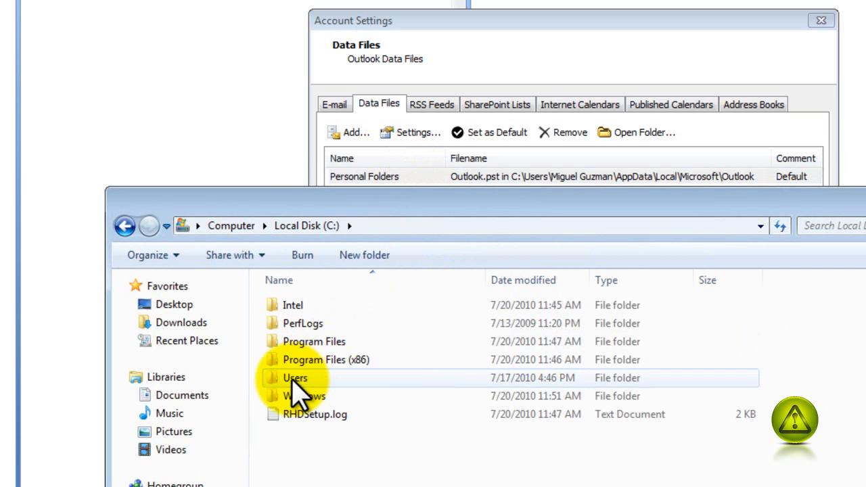
double_click(295, 378)
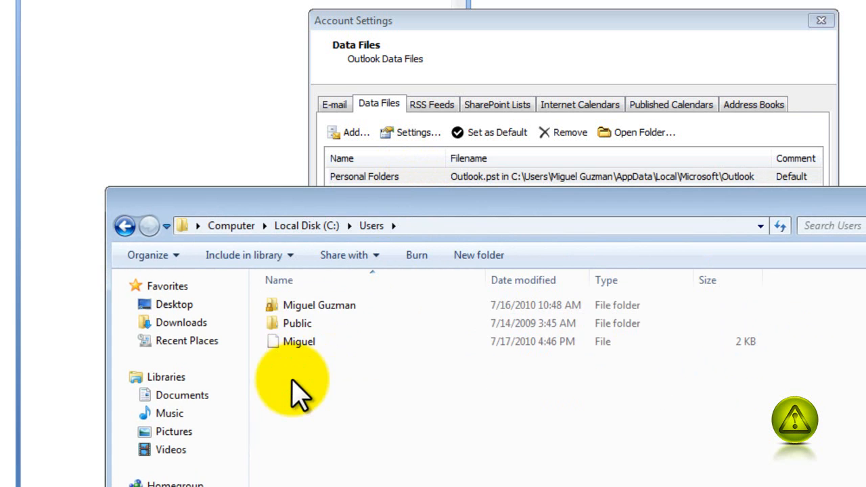
double_click(318, 304)
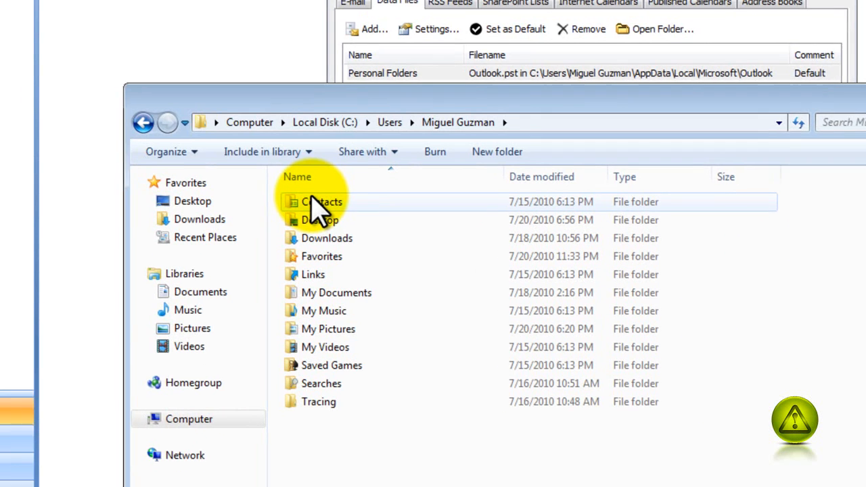
- Enable 'Show hidden files, folders, and drives' in Control Panel's Folder Options and apply it
click(103, 469)
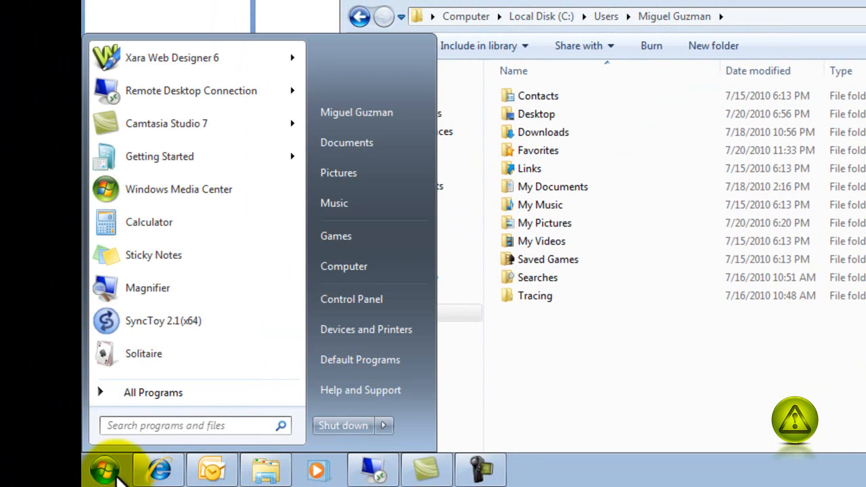
mouse_move(351, 299)
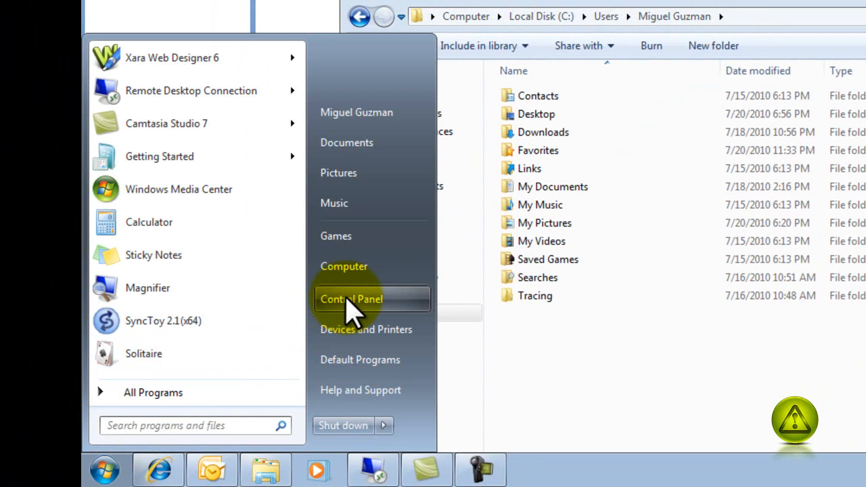
click(351, 299)
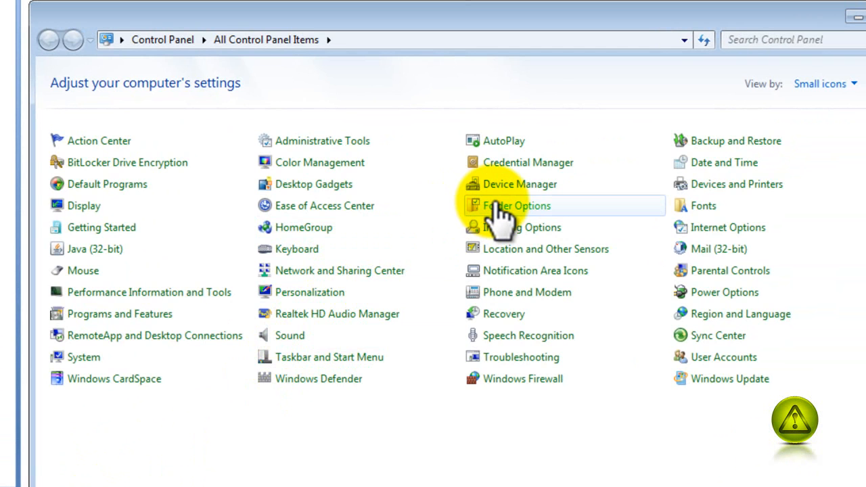
click(517, 205)
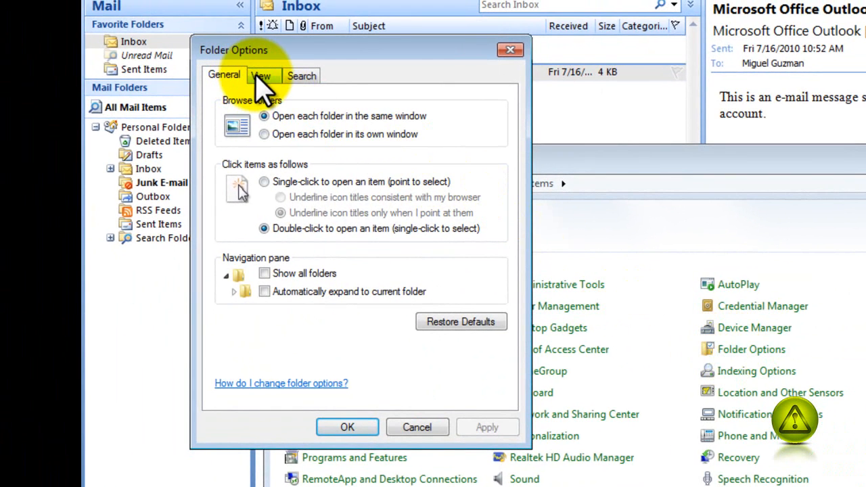
click(261, 75)
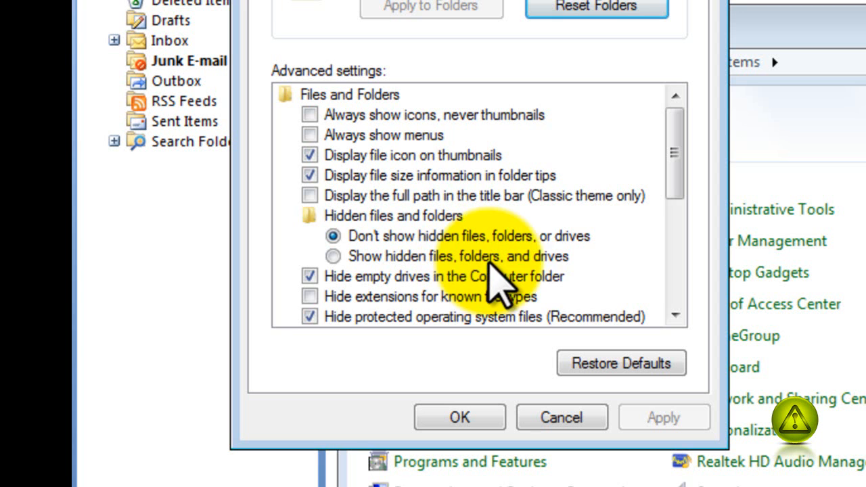
mouse_move(548, 277)
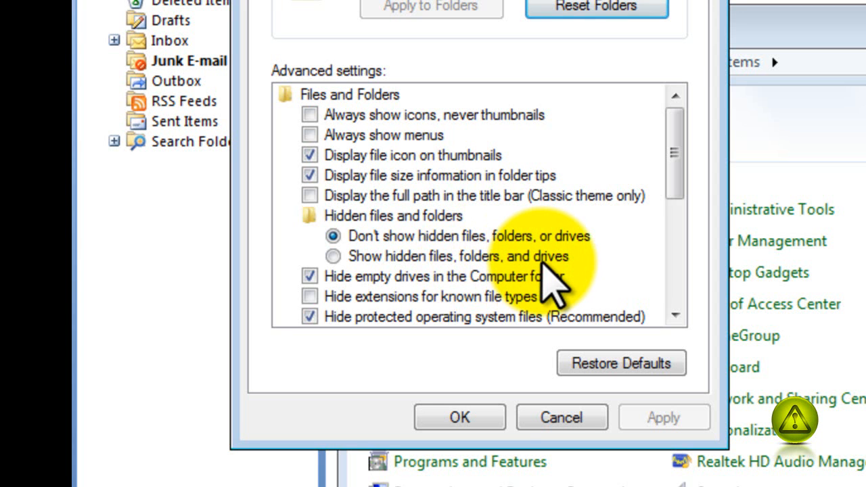
click(333, 256)
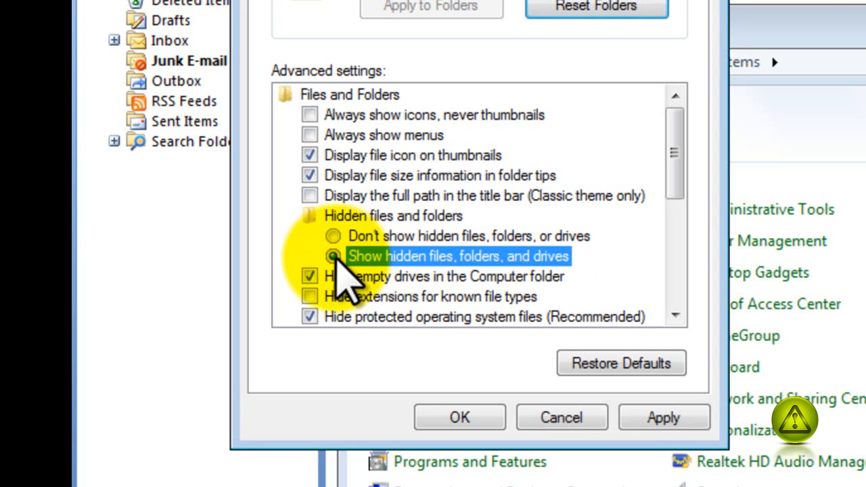
click(333, 256)
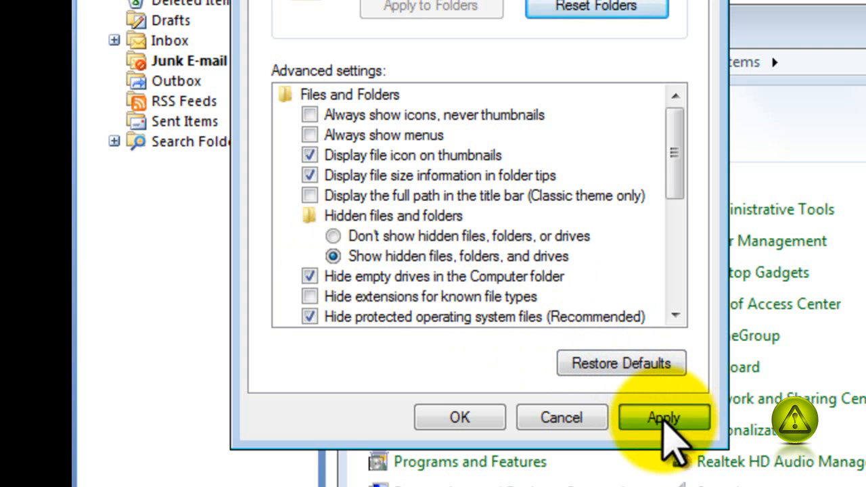
click(663, 418)
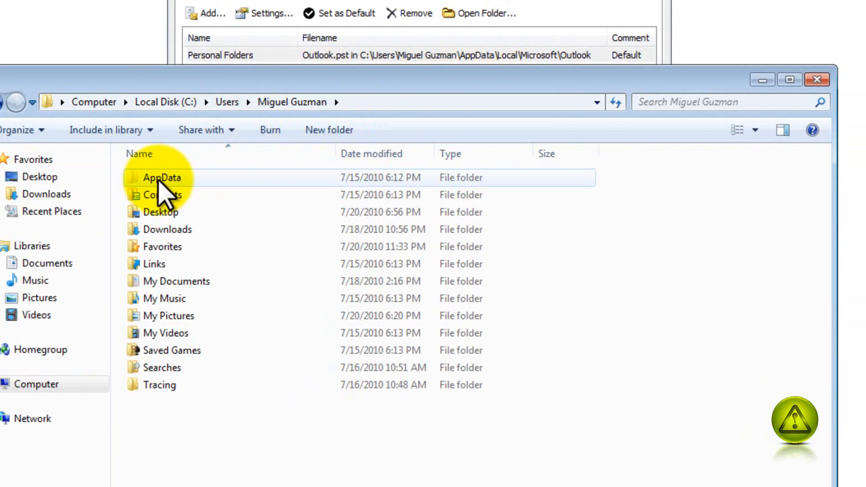
- Browse AppData, Local and Microsoft into the Outlook folder and select Outlook.pst
double_click(162, 177)
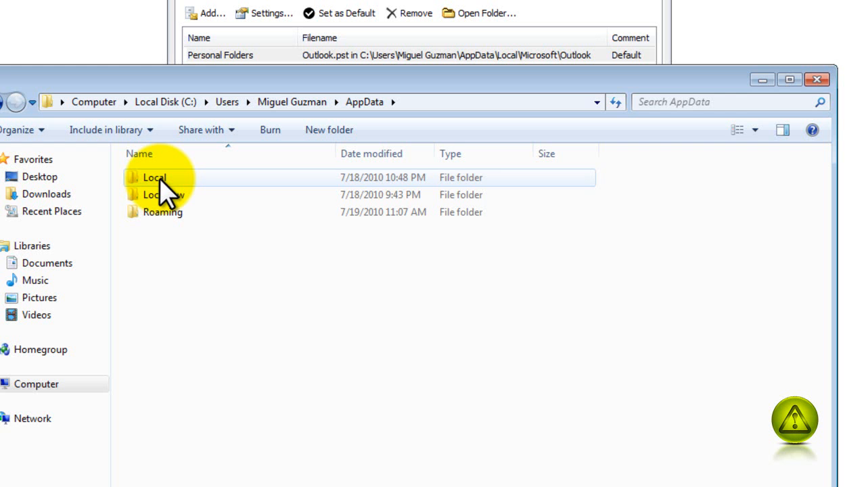
double_click(154, 177)
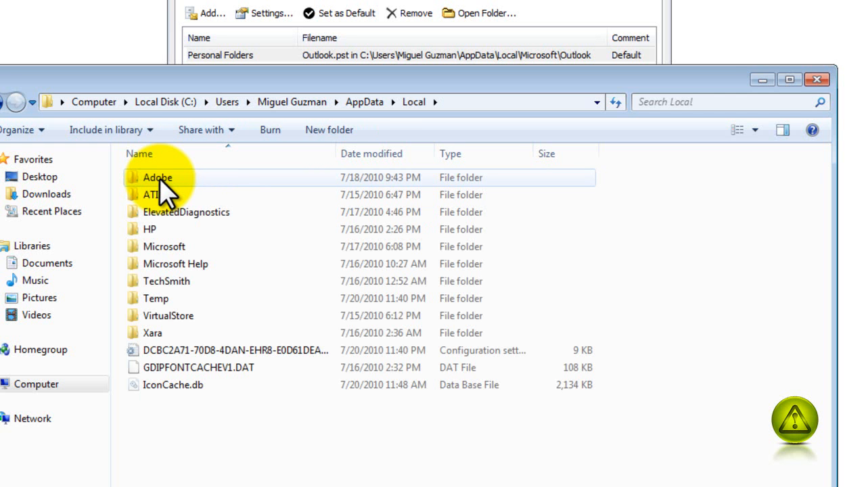
click(164, 247)
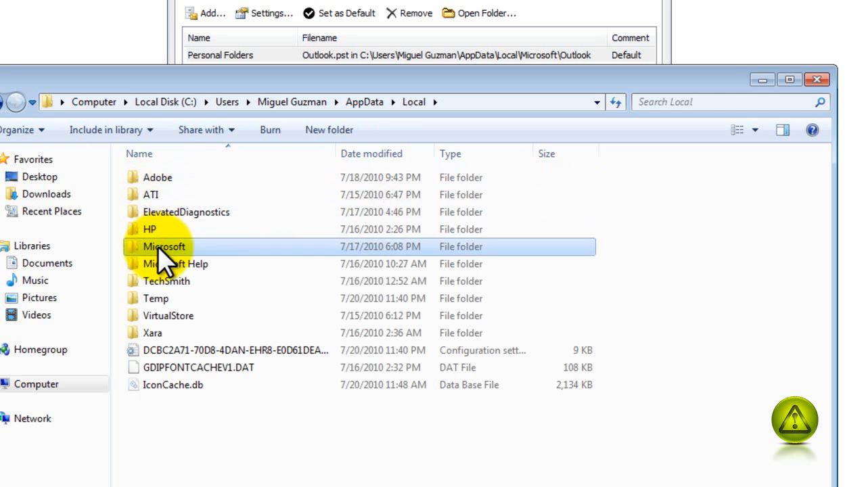
double_click(165, 246)
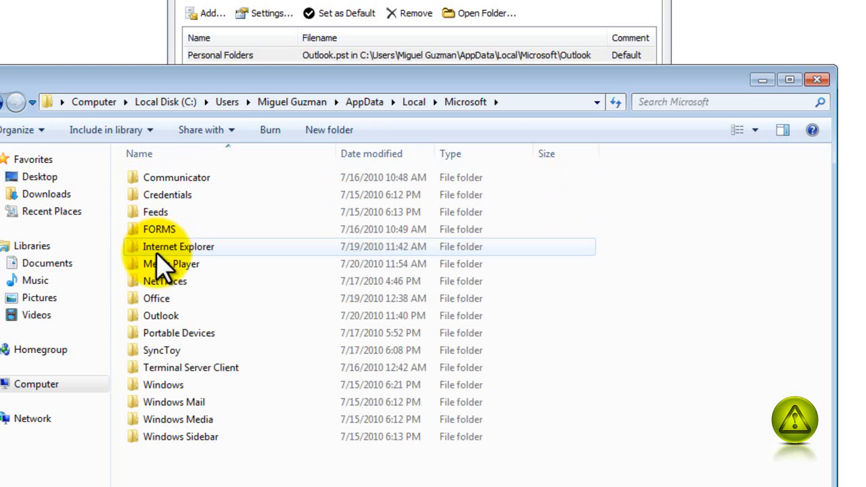
double_click(160, 315)
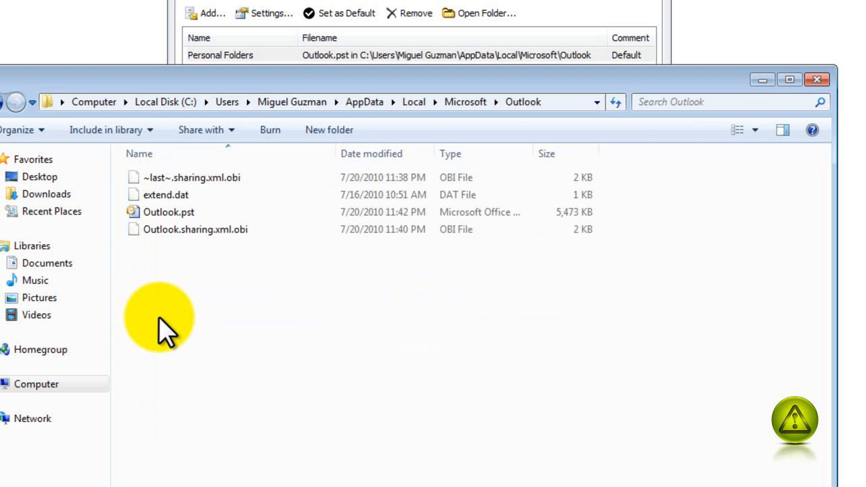
click(169, 212)
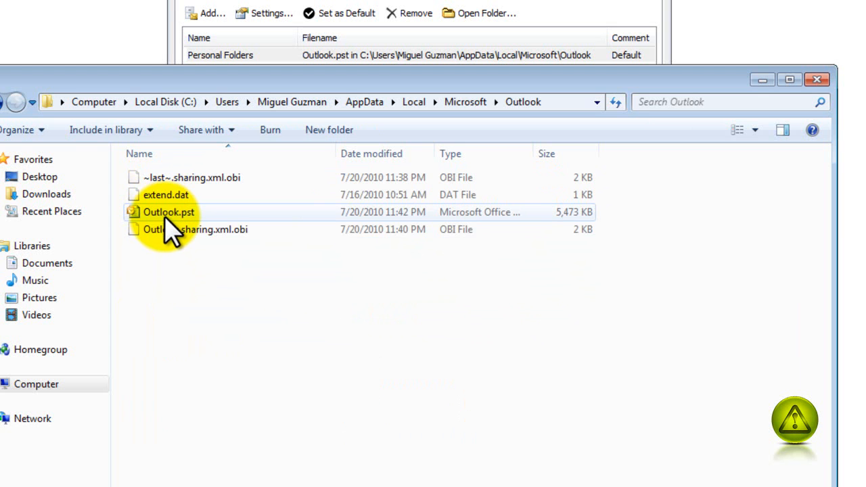
- Copy the Outlook folder's full path from the address bar and close Explorer
right_click(168, 212)
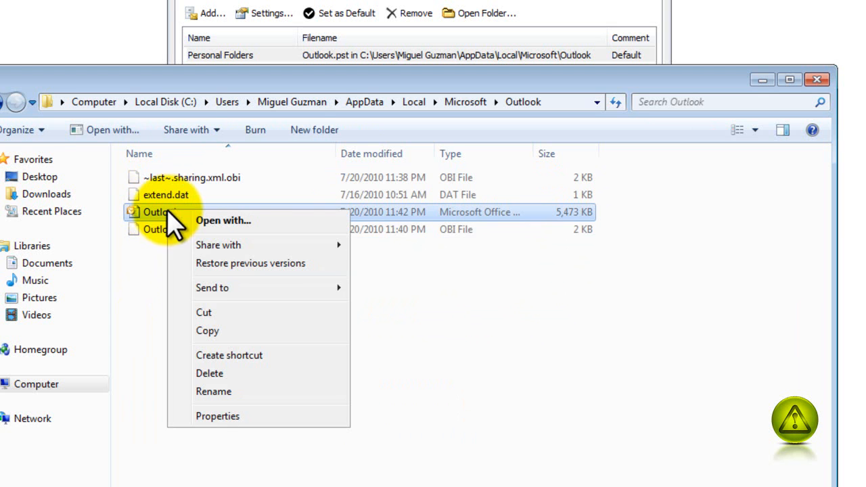
mouse_move(210, 331)
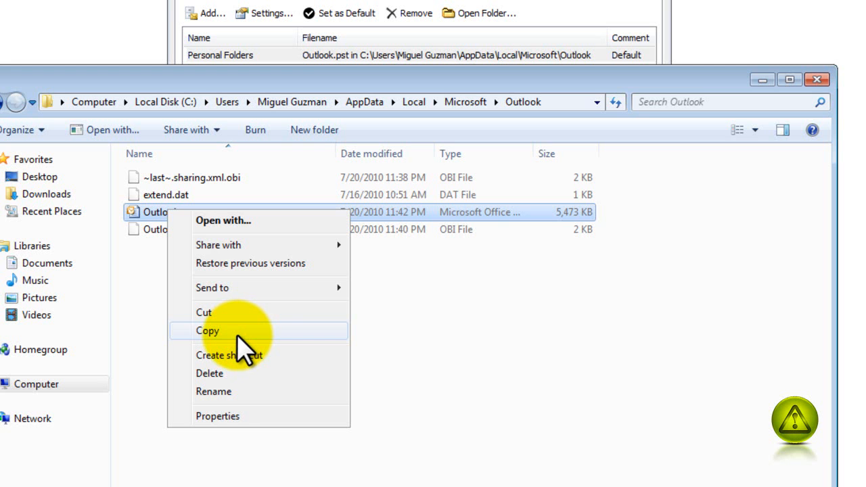
mouse_move(565, 104)
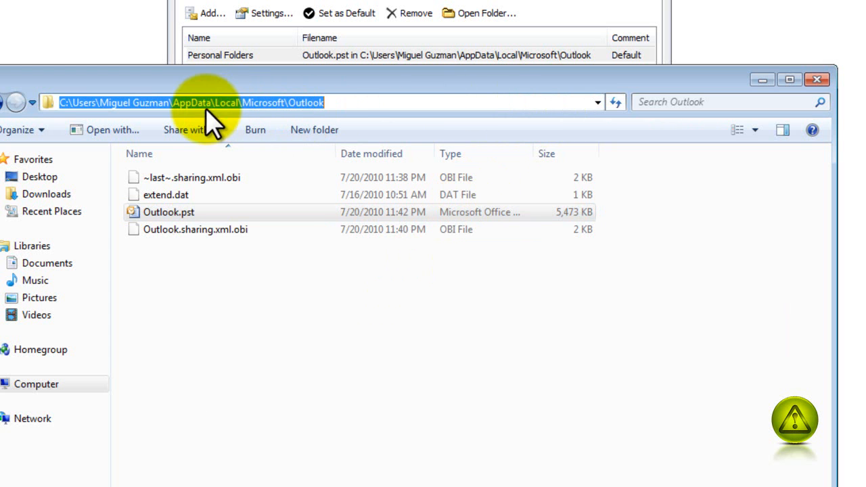
right_click(203, 102)
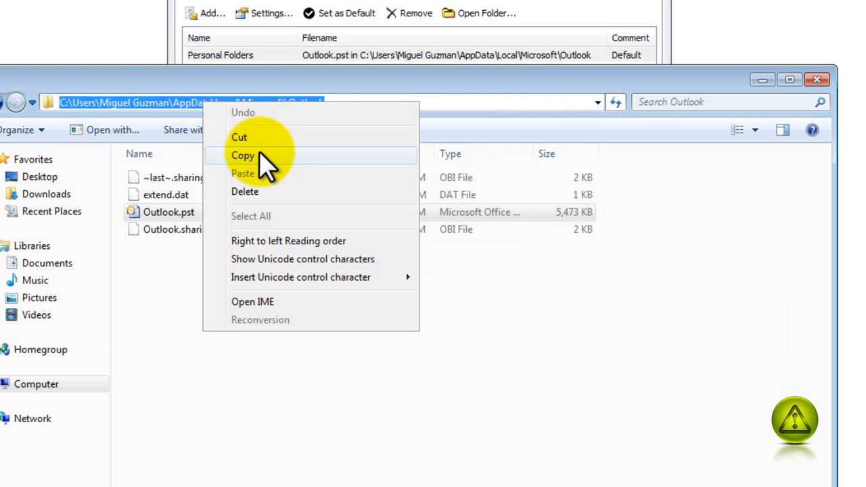
click(243, 155)
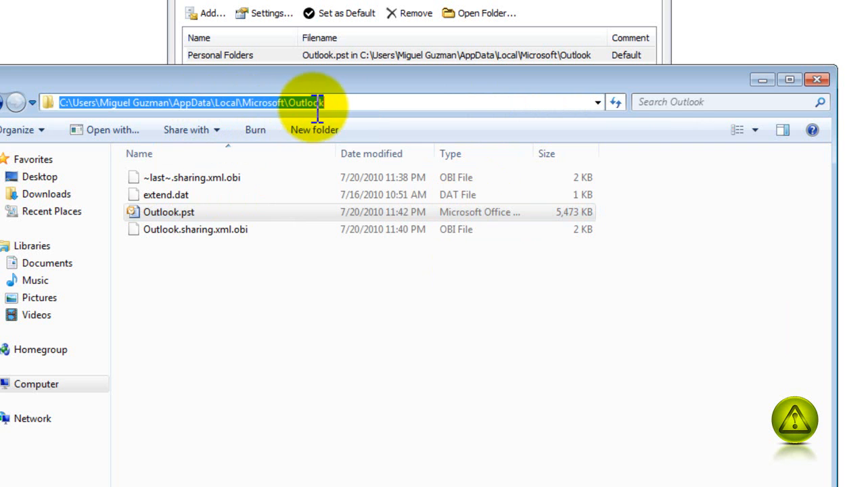
click(168, 211)
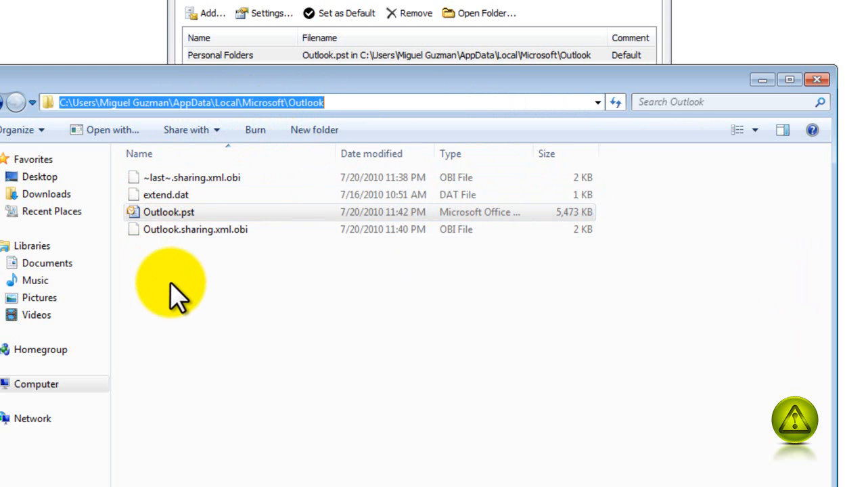
click(169, 212)
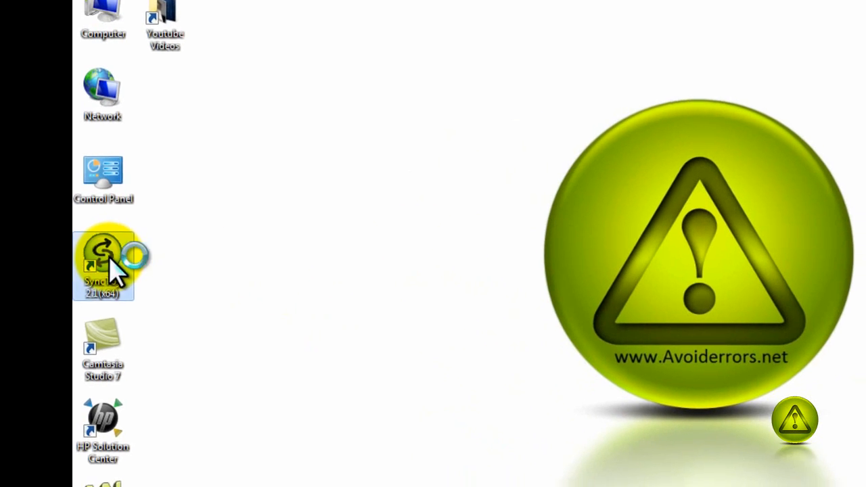
- Launch SyncToy, create a new folder pair, and paste the Outlook path as Left Folder
double_click(103, 263)
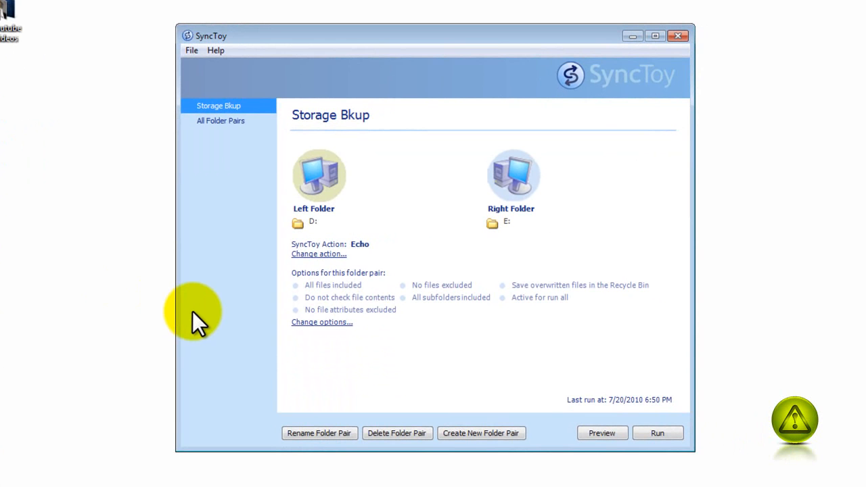
mouse_move(480, 433)
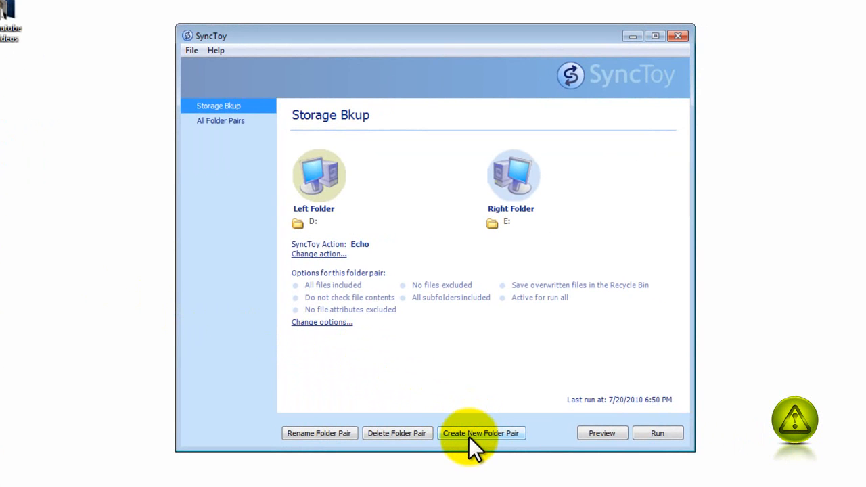
click(480, 433)
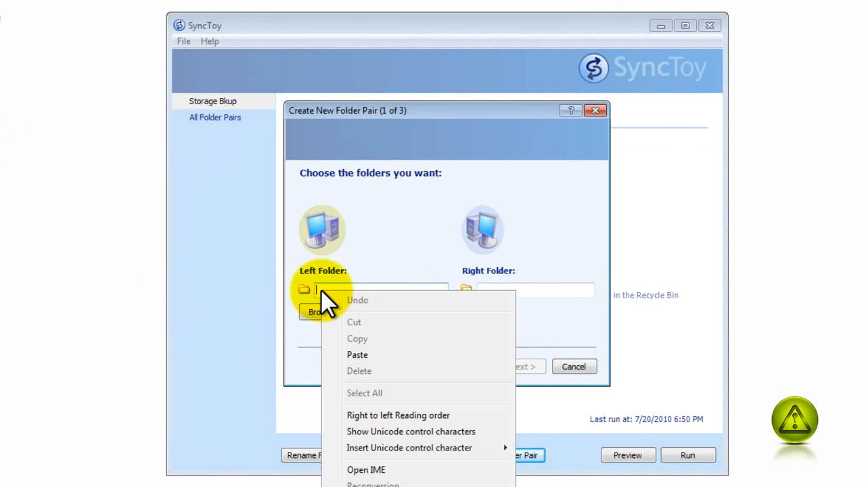
click(358, 355)
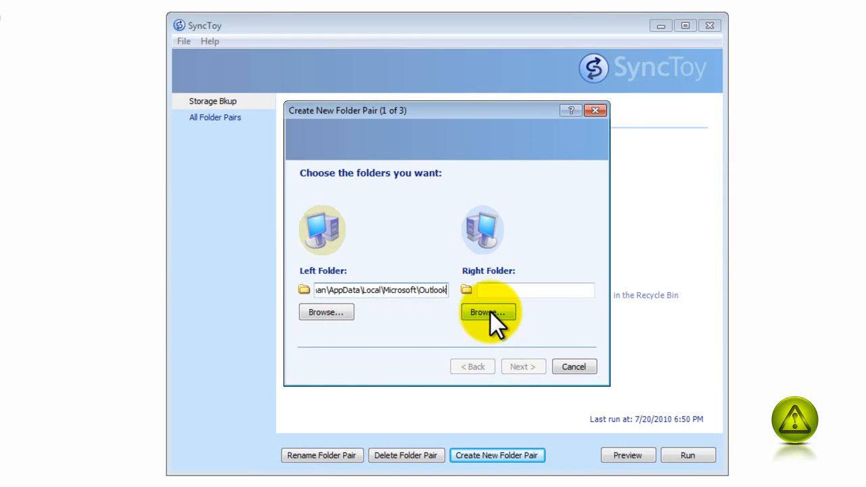
click(488, 312)
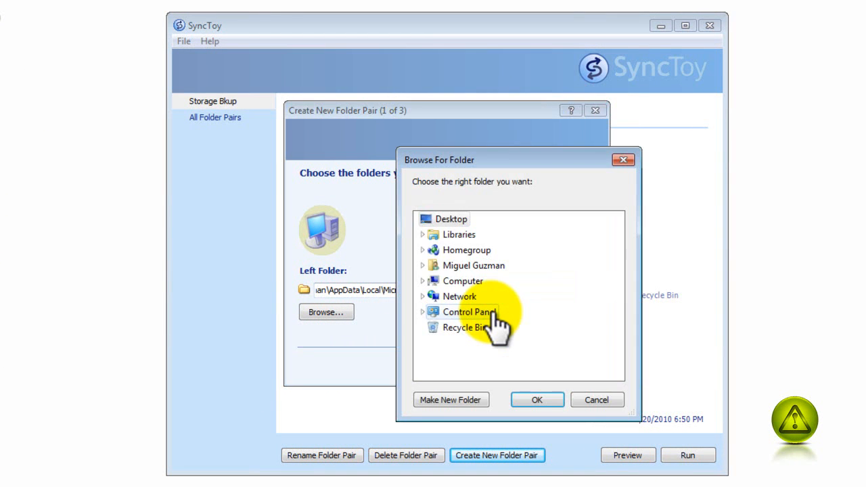
- Pick Outlook Backup on drive D: as the pair's right folder
click(423, 281)
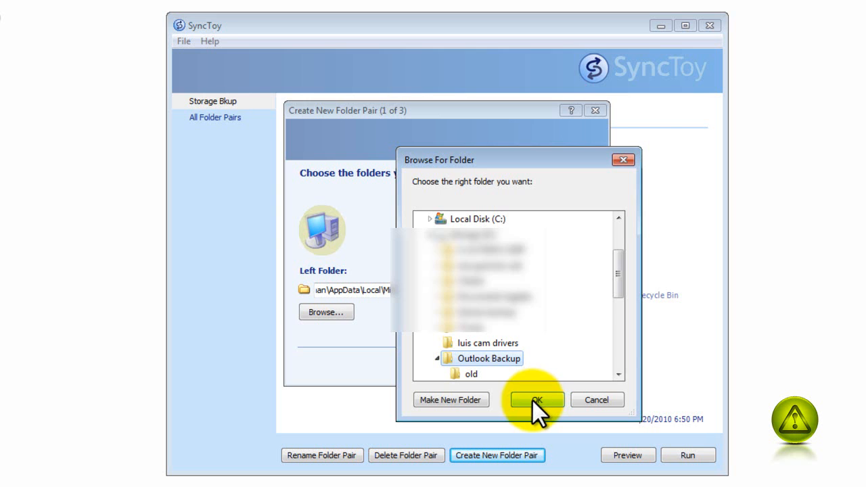
click(536, 400)
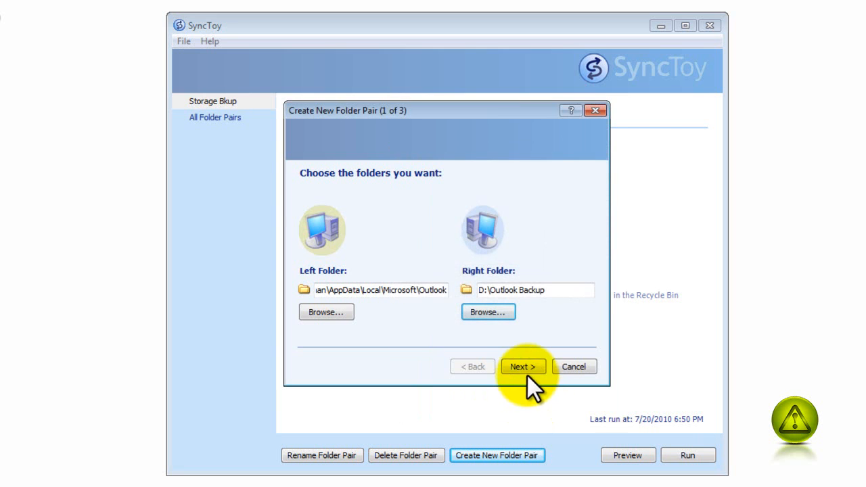
- Choose Echo as the folder pair's sync action and continue to naming
click(523, 366)
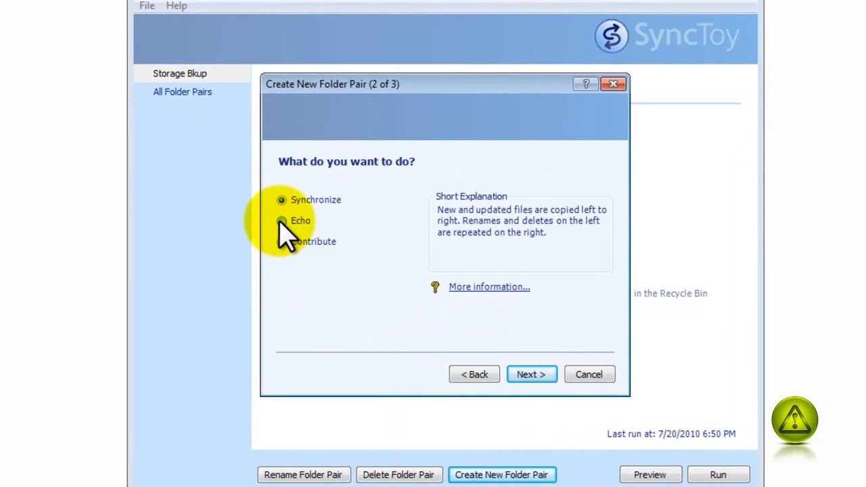
click(281, 220)
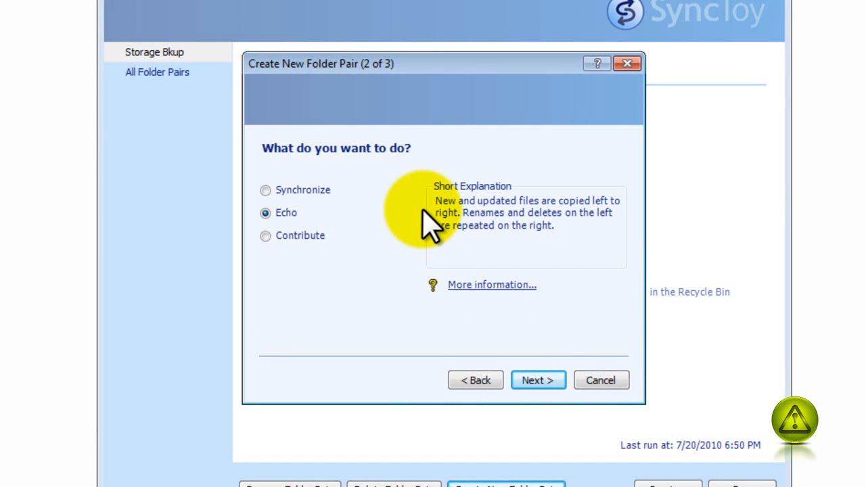
click(538, 380)
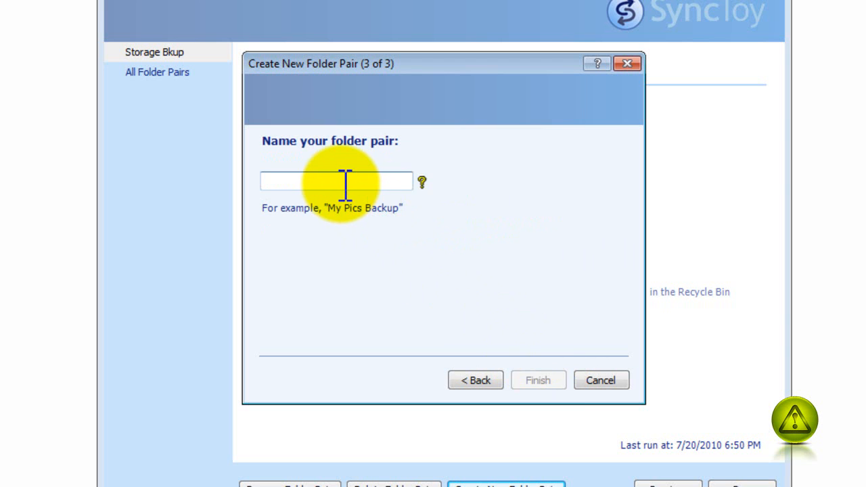
- Name the folder pair 'Outlook Bkup' and finish creating it
text(o)
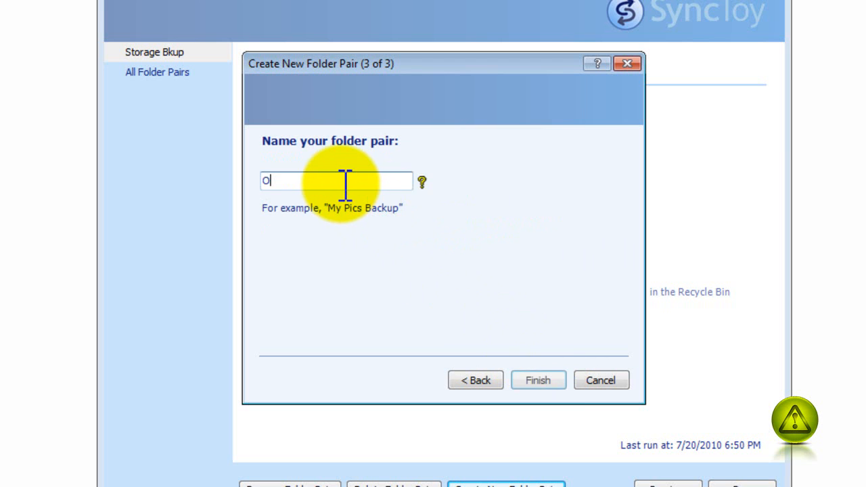
text(utlook)
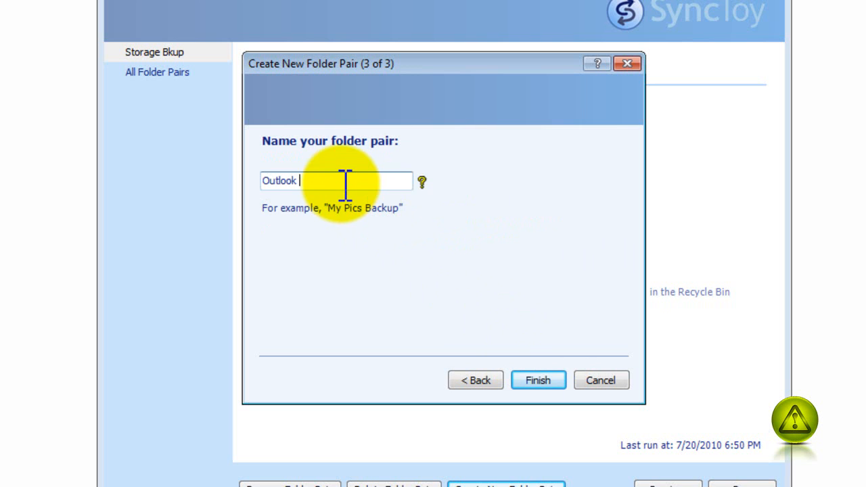
text(Bkup)
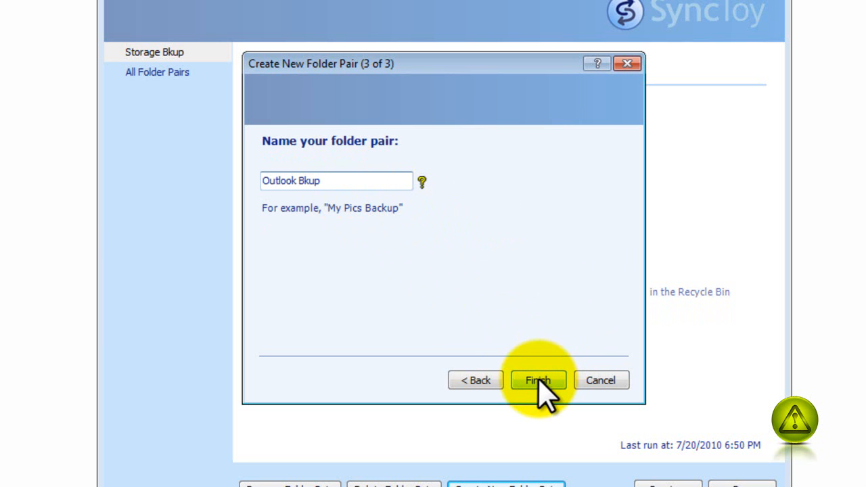
click(538, 380)
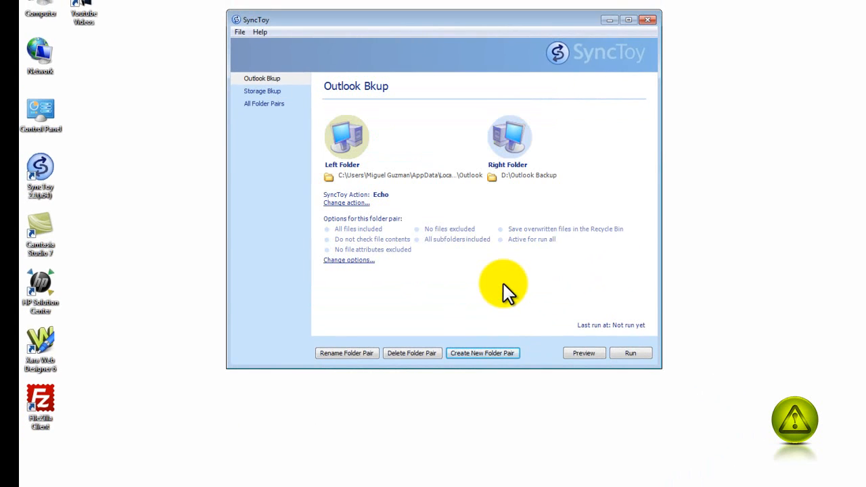
mouse_move(262, 79)
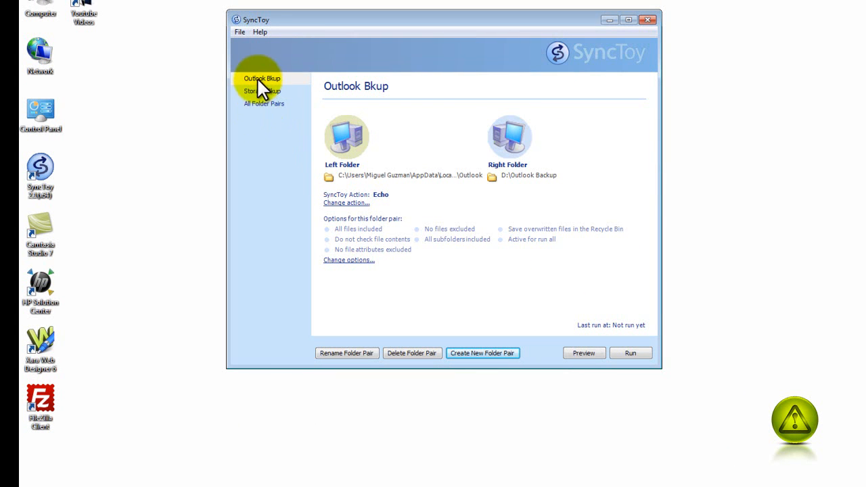
mouse_move(609, 362)
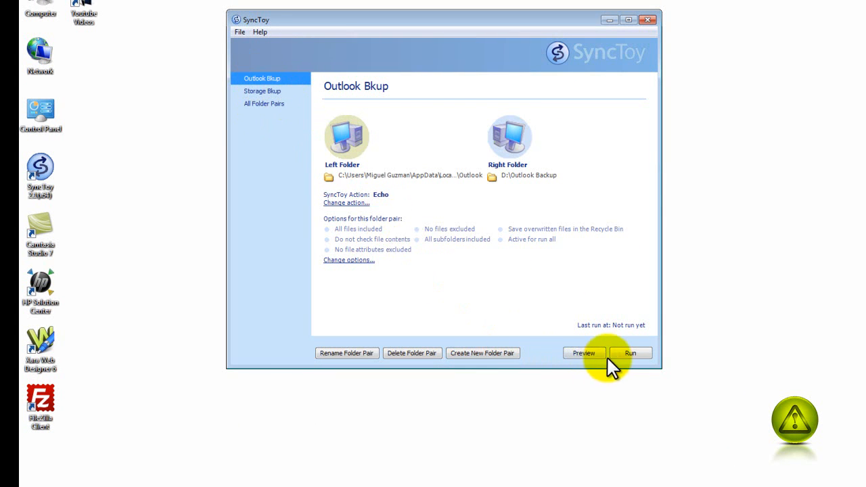
- Run Outlook Bkup, which copies 4 new files successfully, and close the results
click(630, 352)
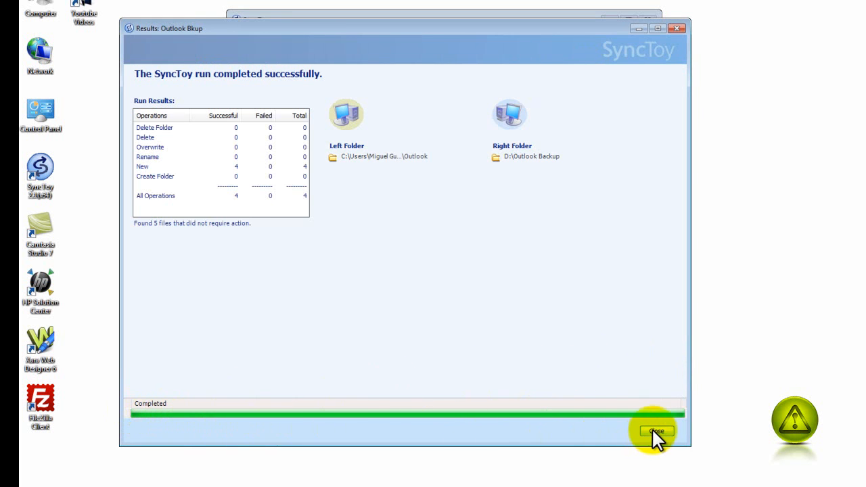
click(655, 432)
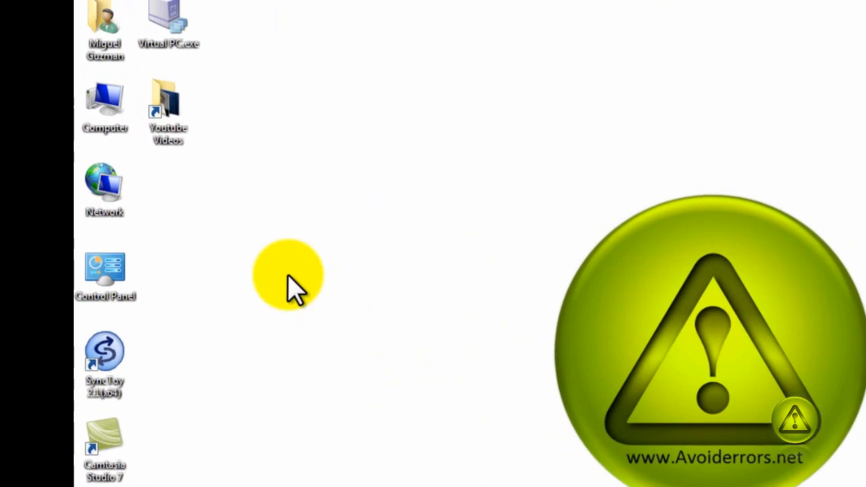
- Check that D:\Outlook Backup now contains Outlook.pst and the other Outlook files, then close it
double_click(104, 98)
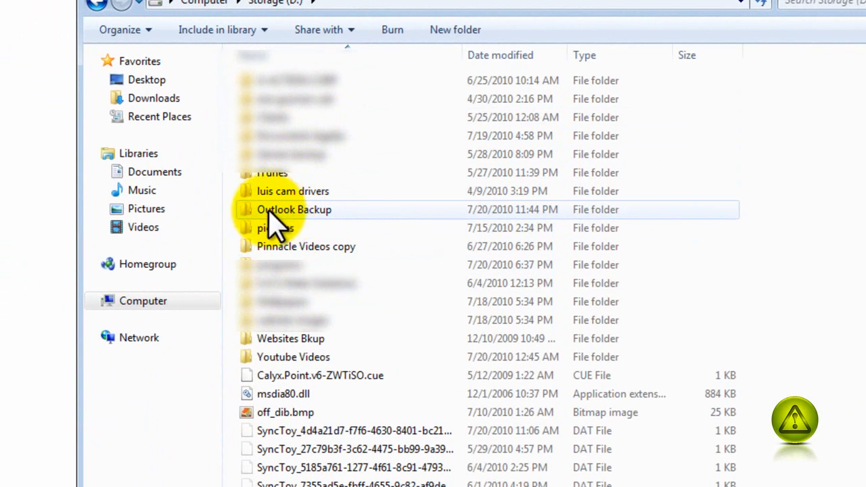
double_click(293, 209)
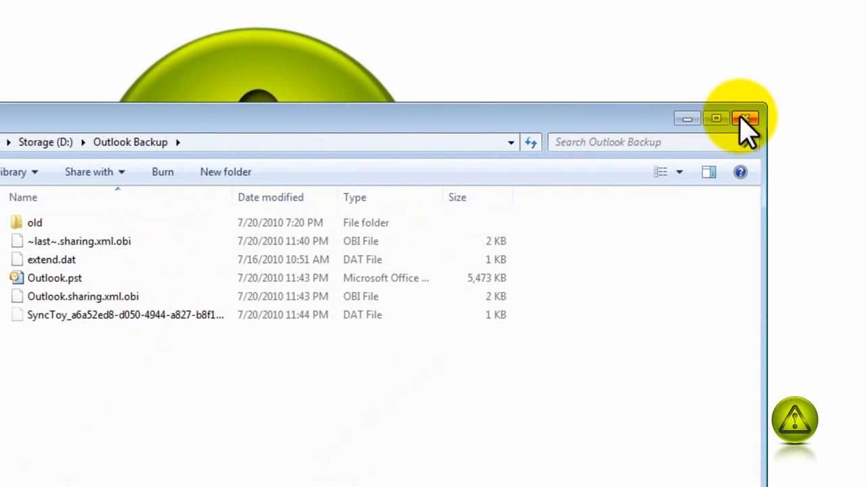
click(745, 118)
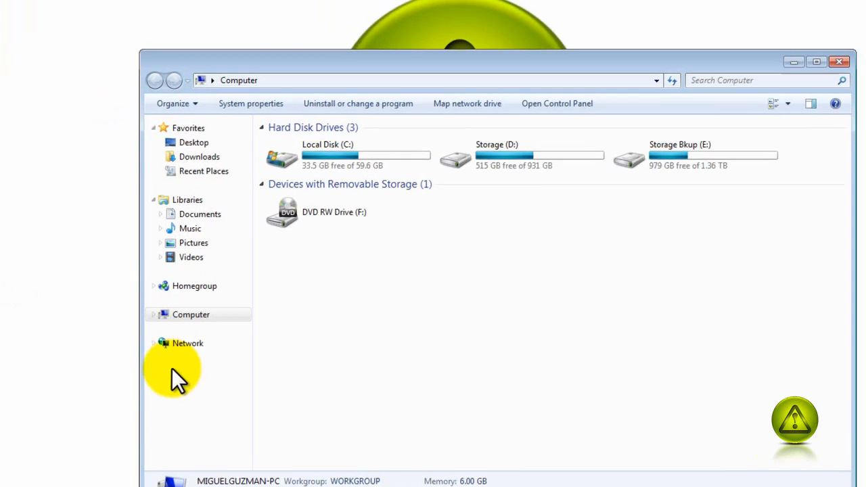
- Browse Local Disk (C:) and relaunch SyncToy from its desktop shortcut
double_click(328, 155)
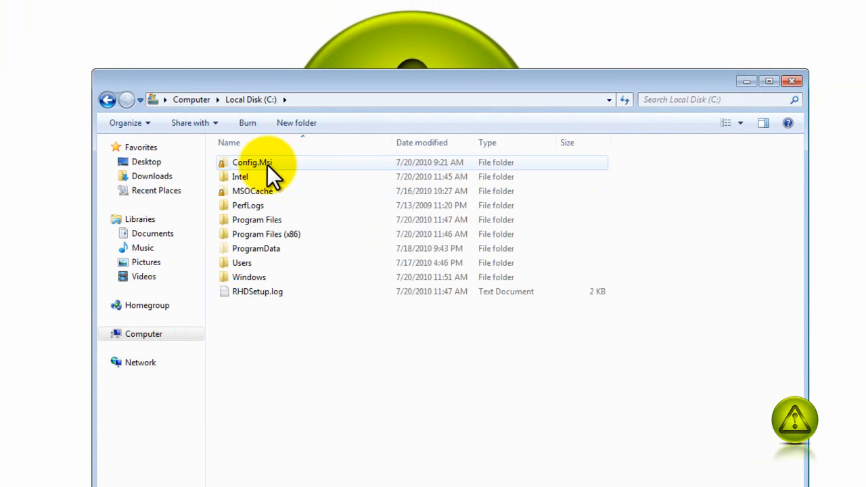
mouse_move(256, 233)
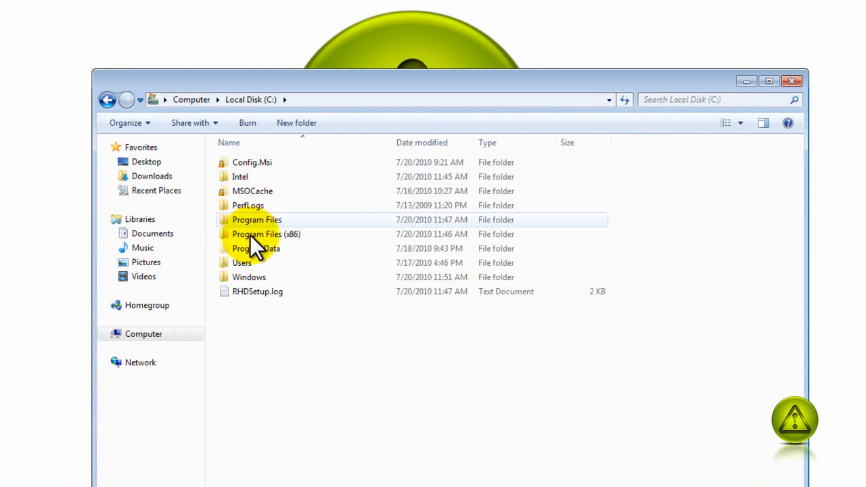
double_click(242, 263)
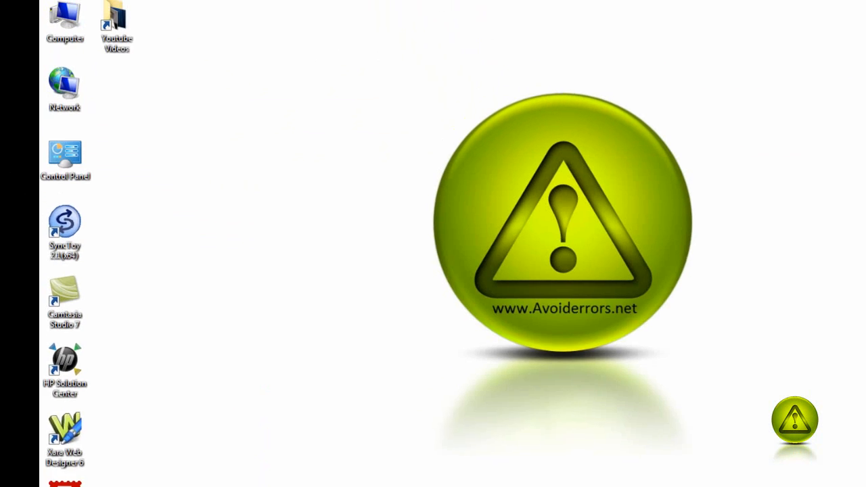
double_click(65, 219)
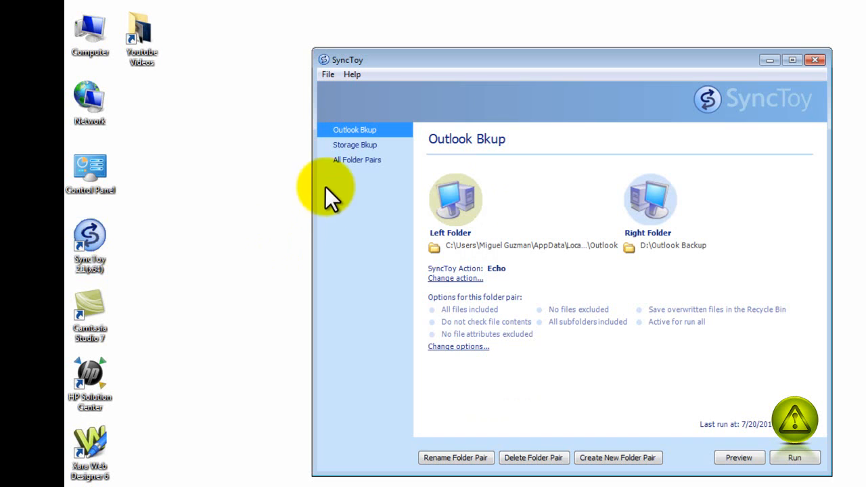